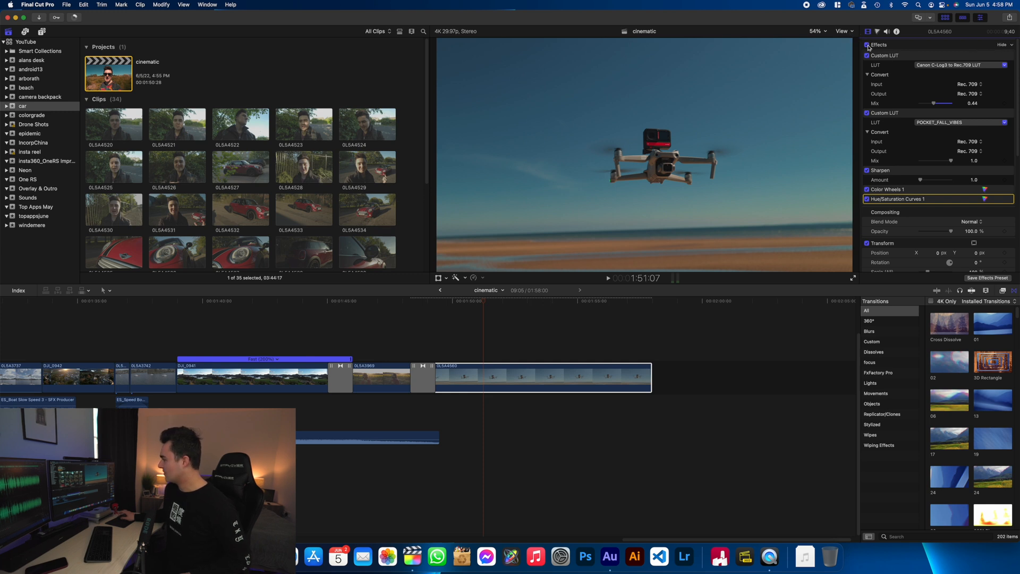
Remove the clip's Custom LUT, Sharpen, Color Wheels and Hue/Saturation effects to restore flat footage
left_click(867, 45)
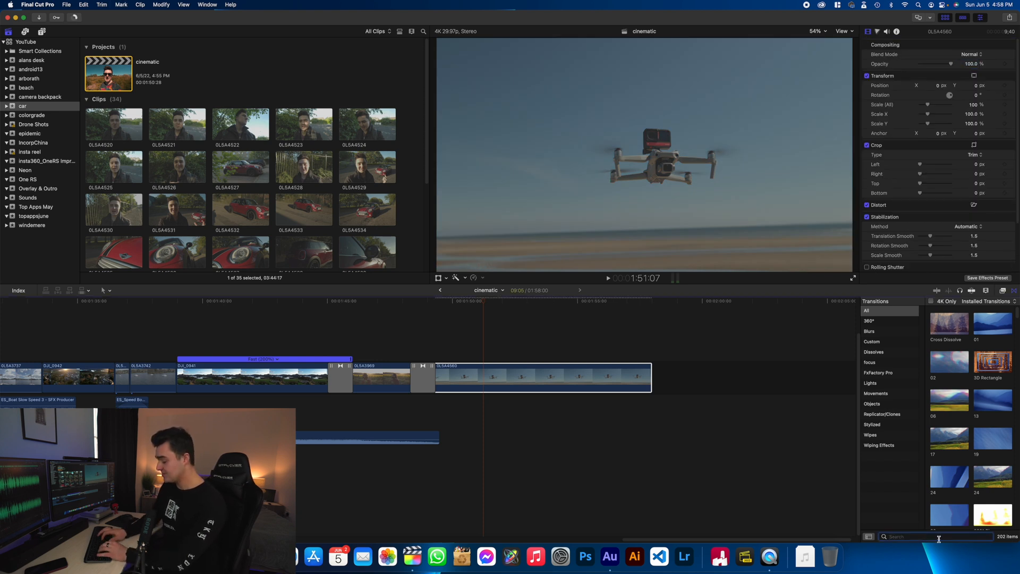
Search the Effects browser for 'lut', apply Custom LUT to the clip and show its LUT menu
type("lut")
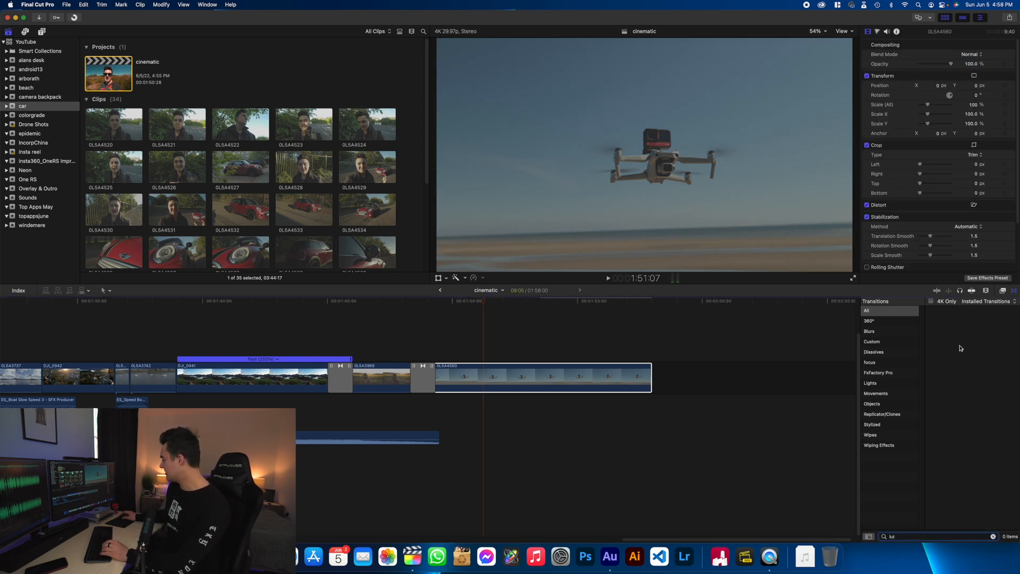
left_click(986, 290)
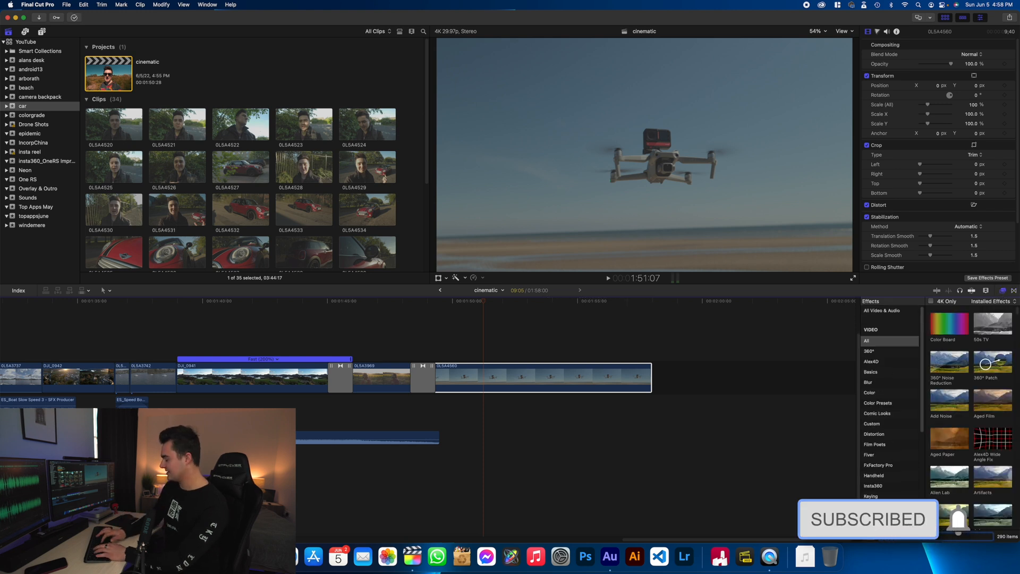
type("lut")
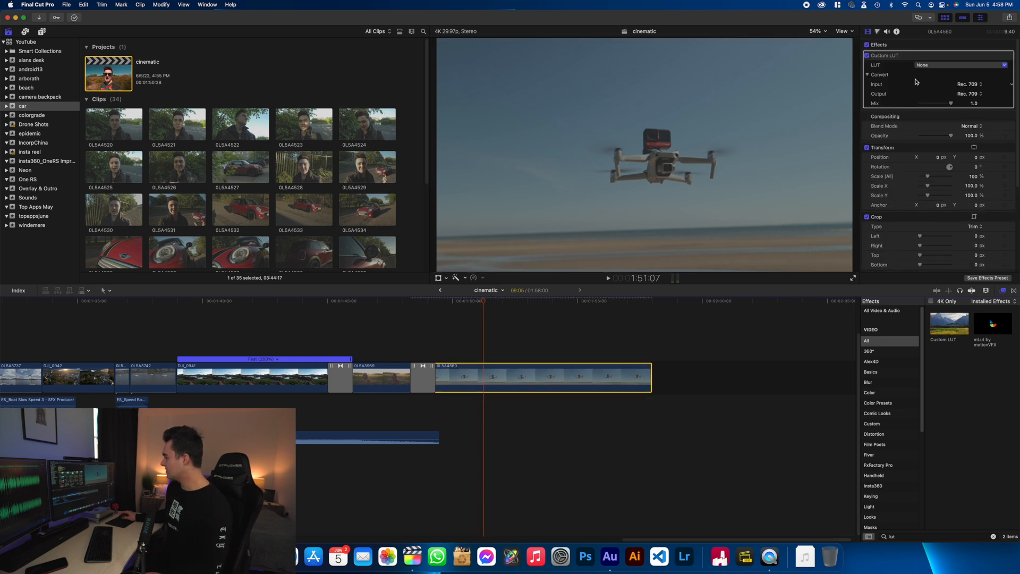
left_click(959, 64)
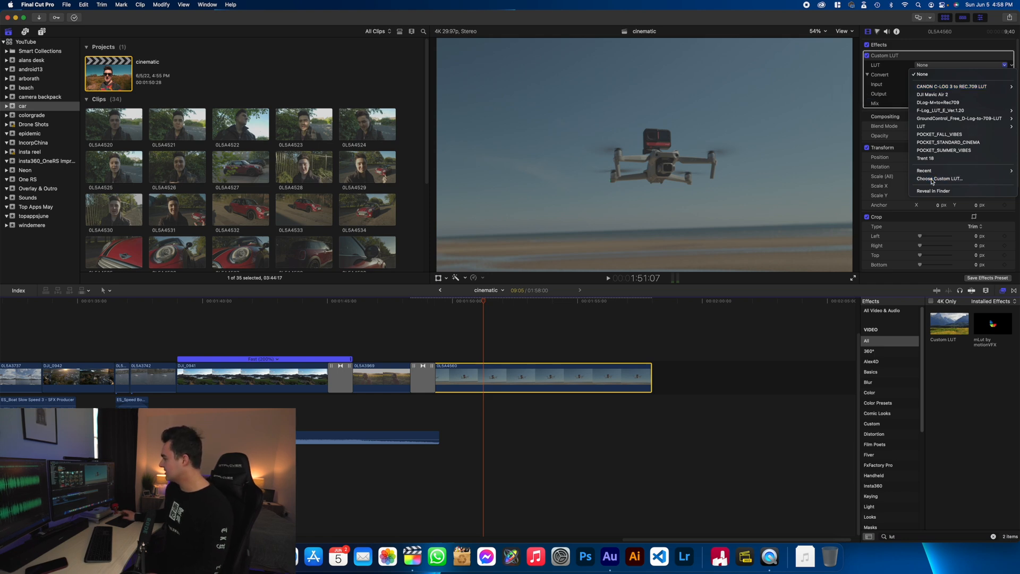
left_click(939, 179)
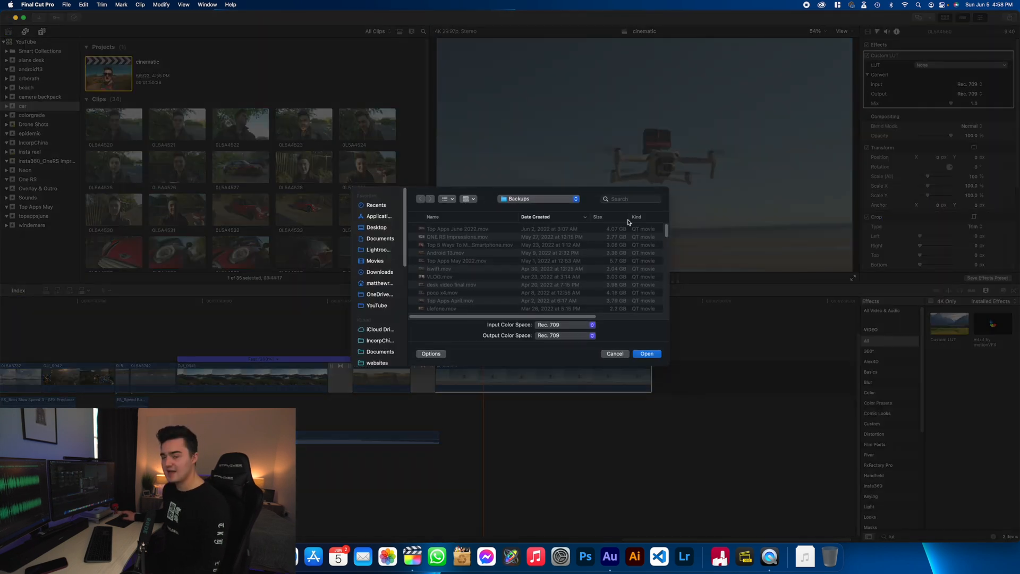
mouse_move(487, 279)
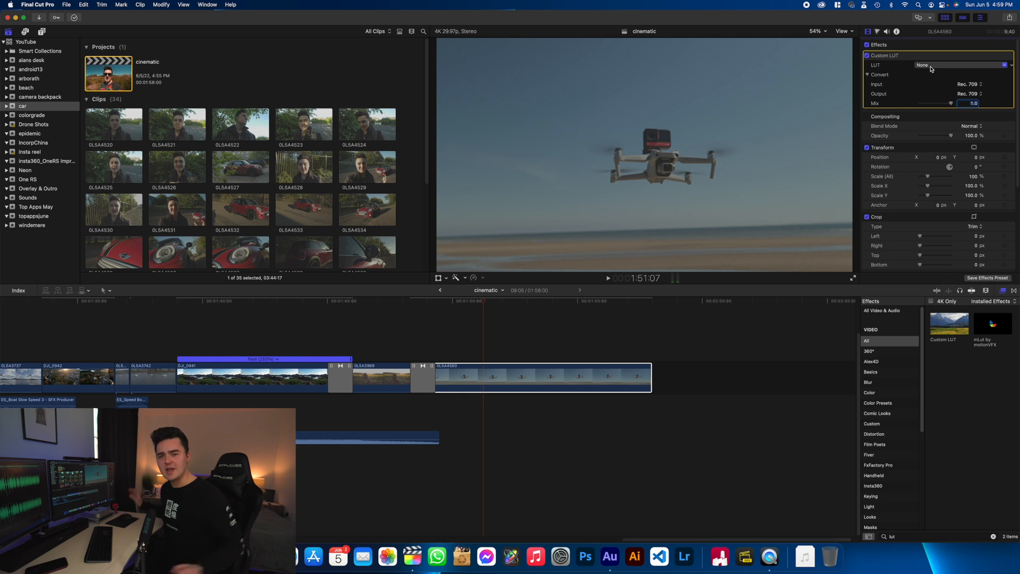
Set the Custom LUT effect to the CANON C-LOG 3 to REC.709 LUT
left_click(956, 65)
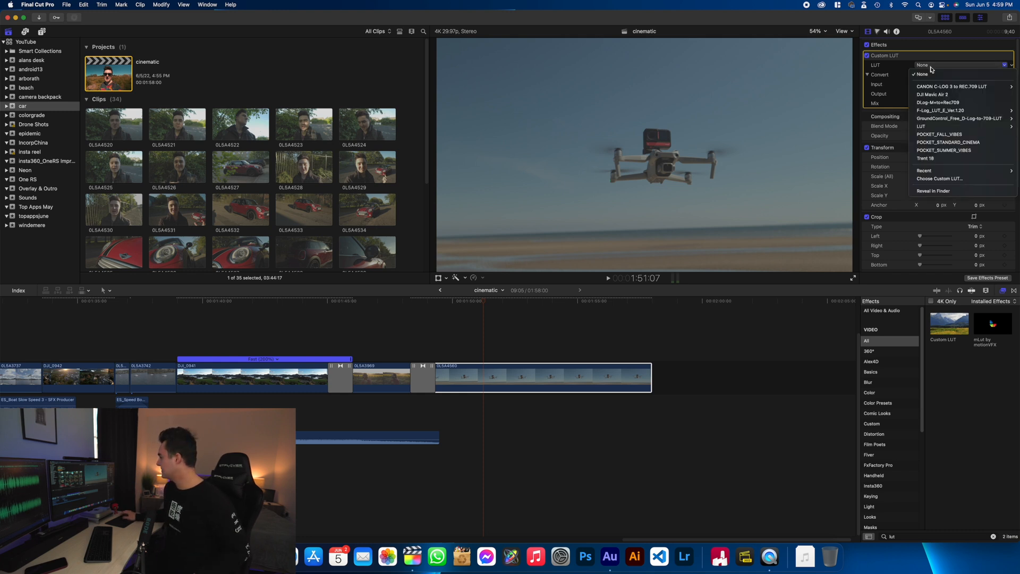
left_click(951, 86)
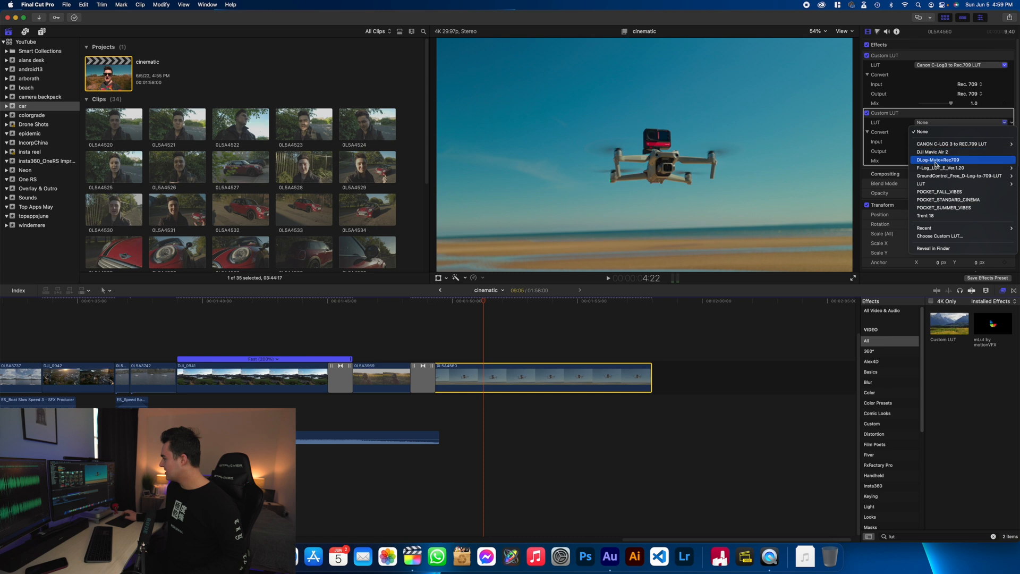
mouse_move(946, 191)
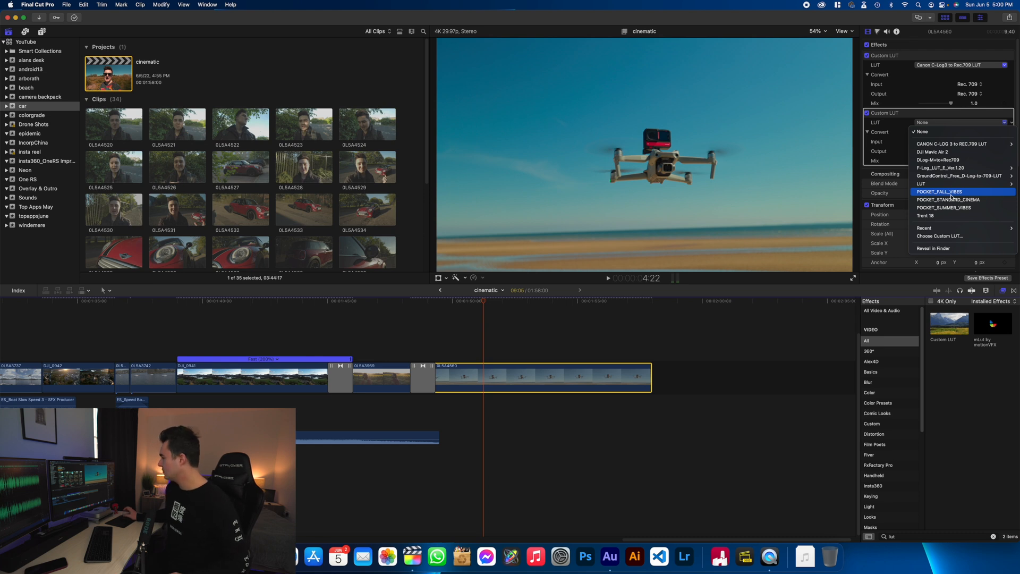
Set the second Custom LUT to POCKET_FALL_VIBES for the teal-orange look
left_click(936, 191)
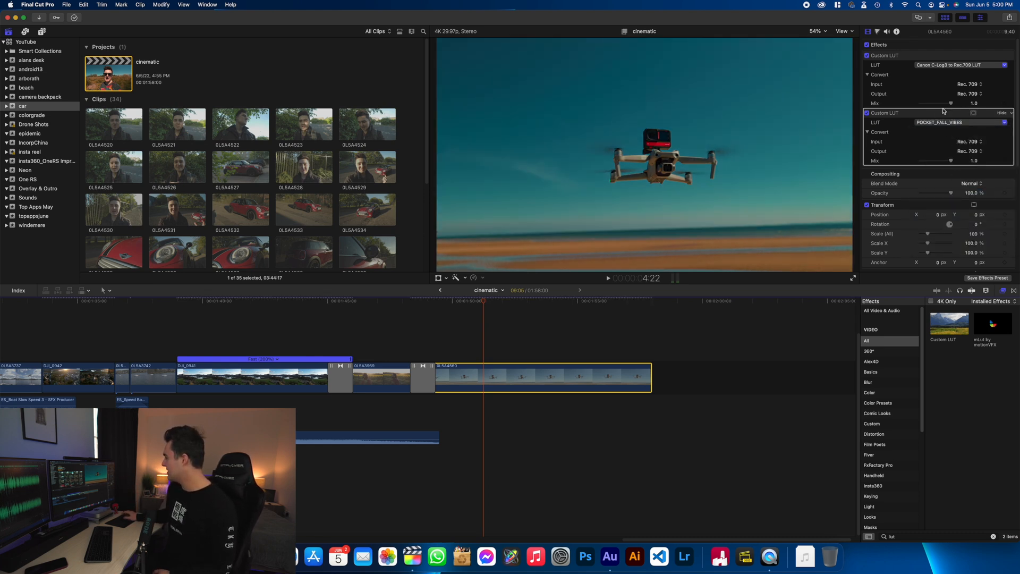
left_click_drag(952, 103, 945, 103)
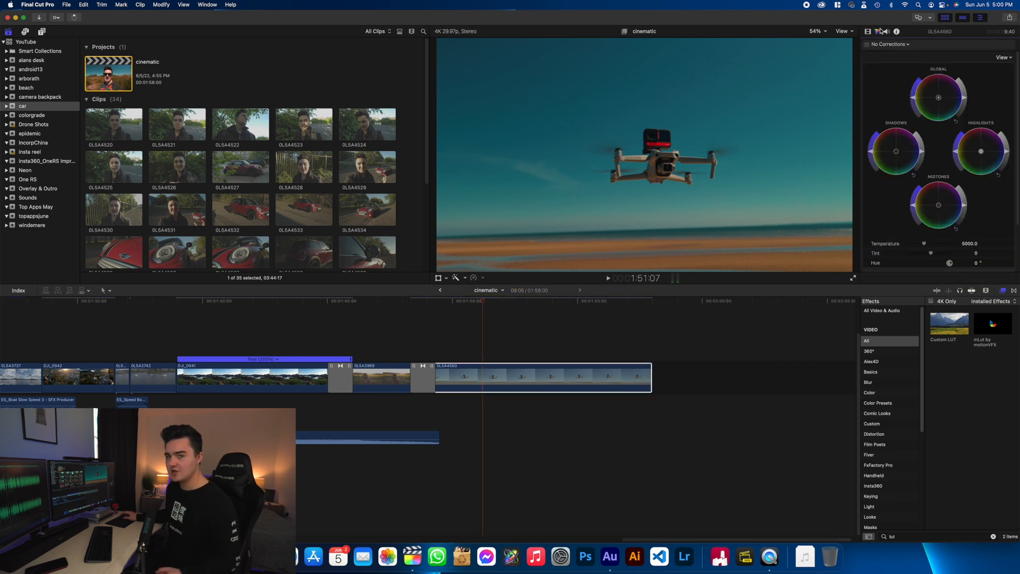
mouse_move(878, 31)
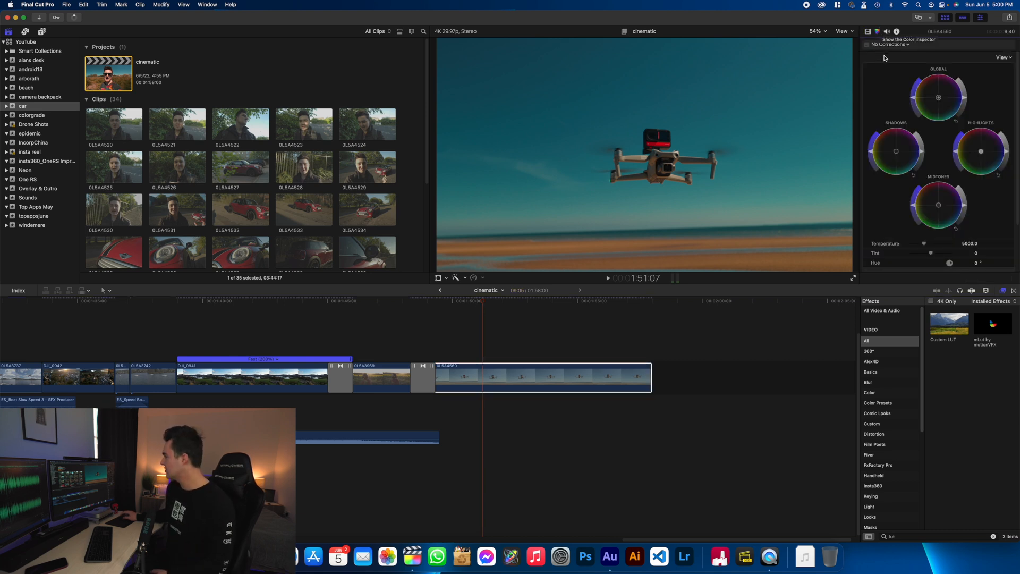
Add a default Color Wheels correction over the stacked LUT look
left_click(906, 45)
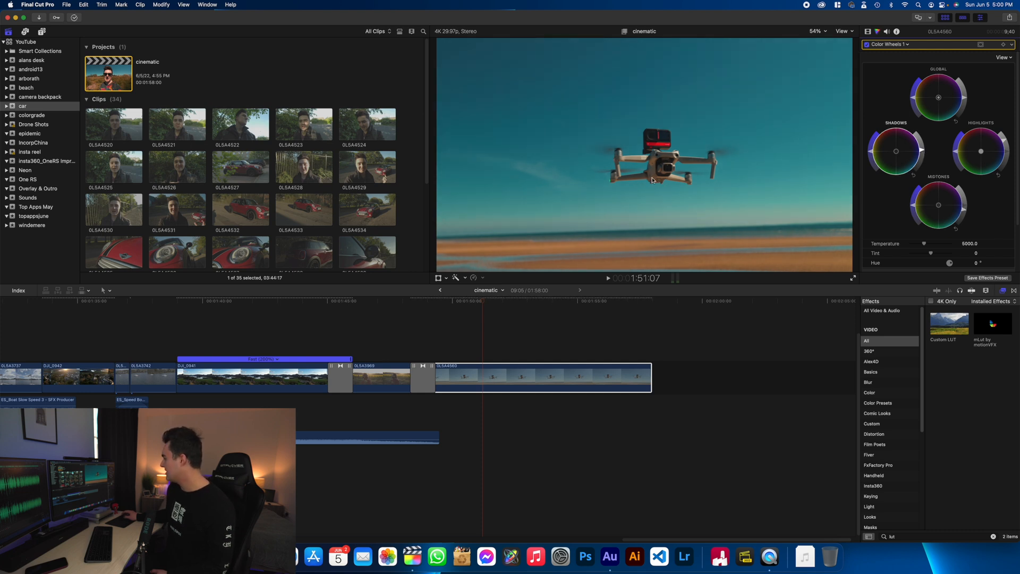
Add Hue/Saturation Curves and place HUE vs HUE points on the sky's blue and the orange hues
left_click(890, 44)
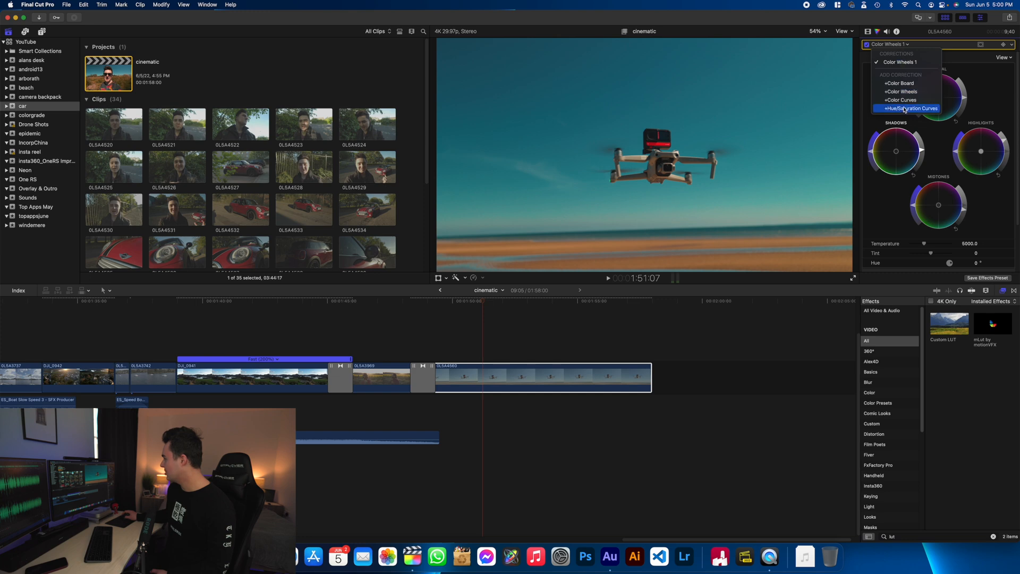
left_click(910, 109)
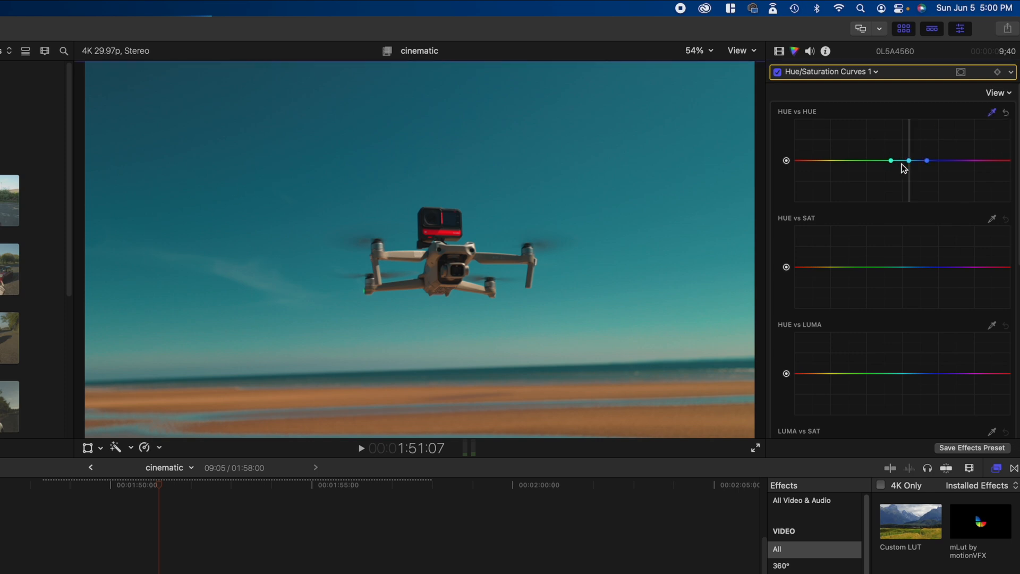
left_click_drag(908, 161, 906, 152)
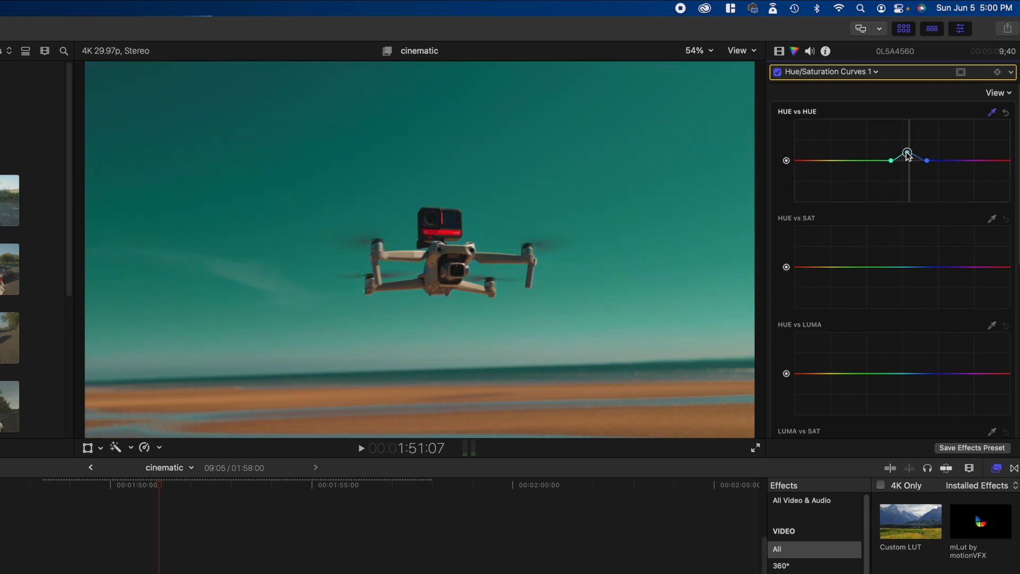
left_click_drag(906, 152, 906, 160)
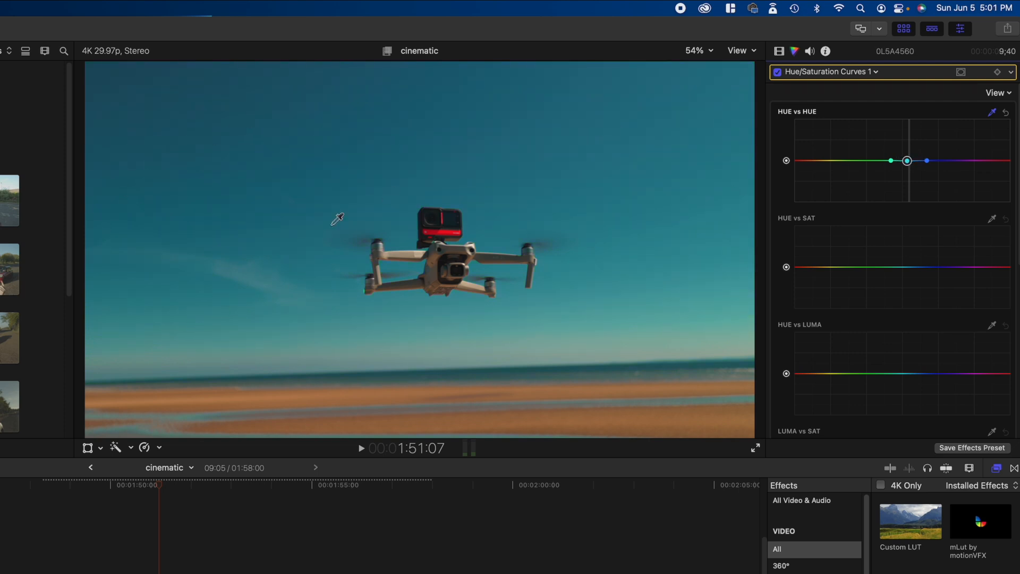
mouse_move(839, 224)
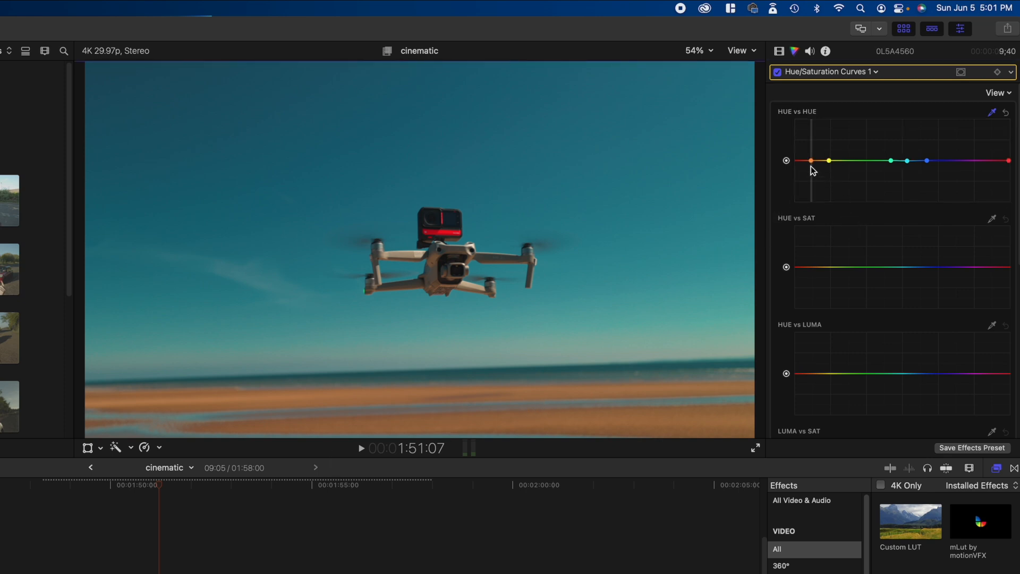
left_click(810, 160)
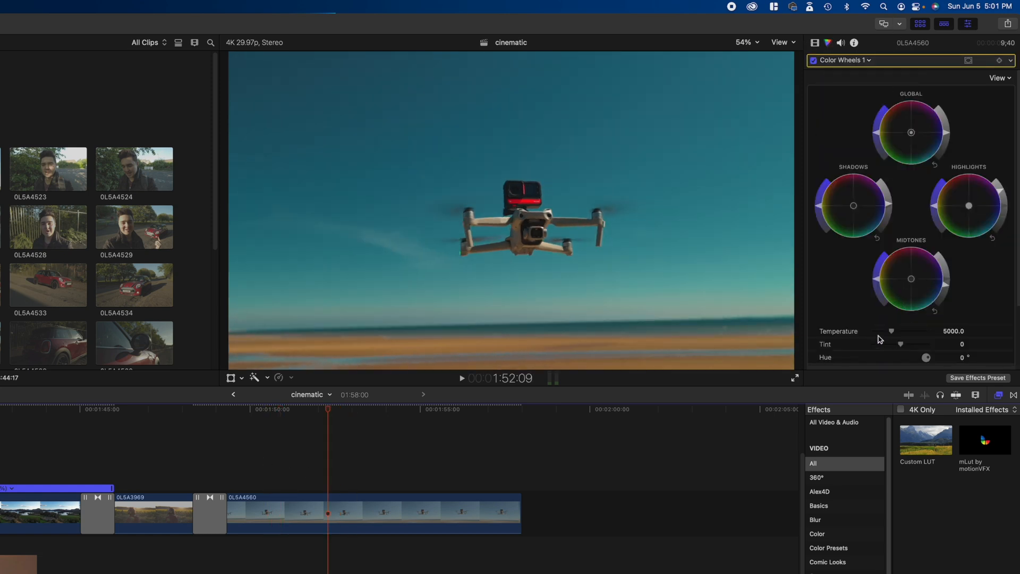
In Color Wheels 1, cool Temperature to 4496 and settle Tint near 5 toward magenta
left_click_drag(900, 331, 891, 331)
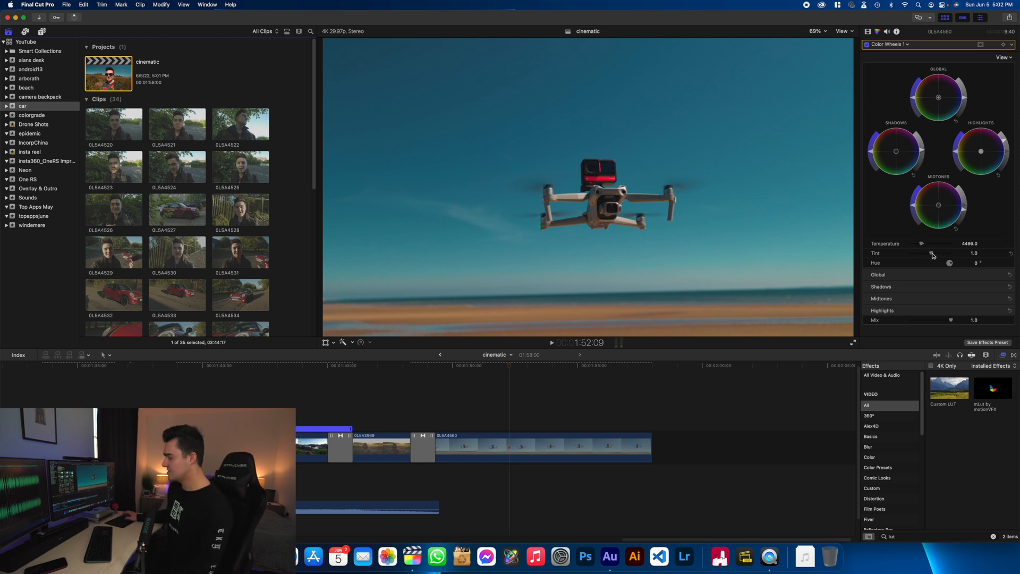
left_click_drag(931, 252, 940, 253)
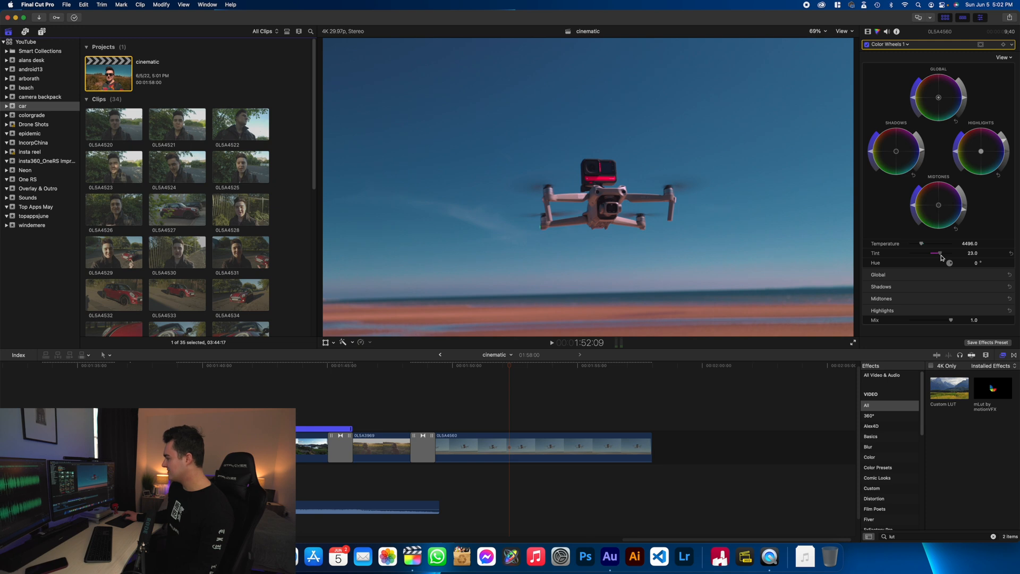
left_click_drag(940, 253, 919, 253)
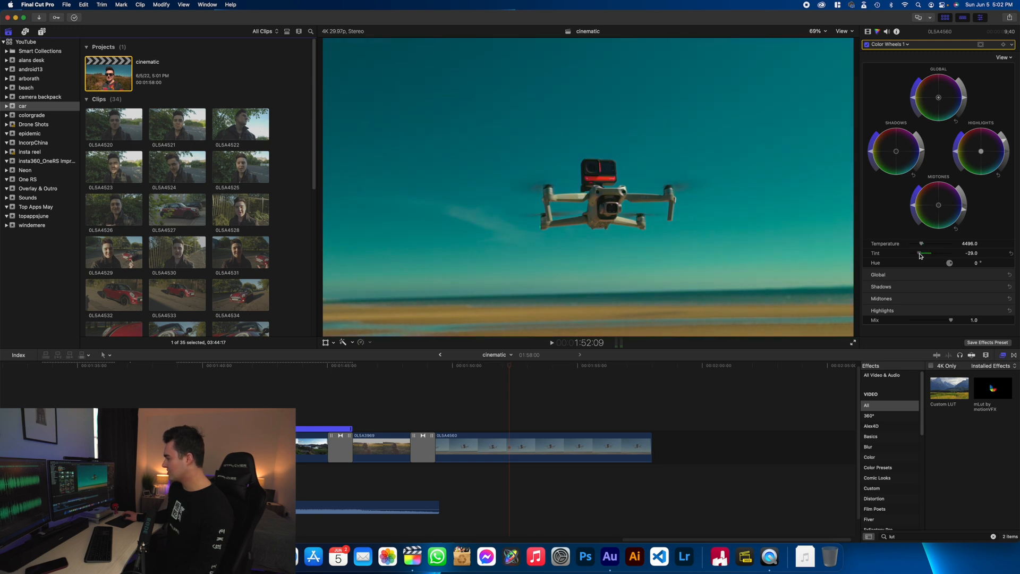
left_click_drag(921, 252, 930, 253)
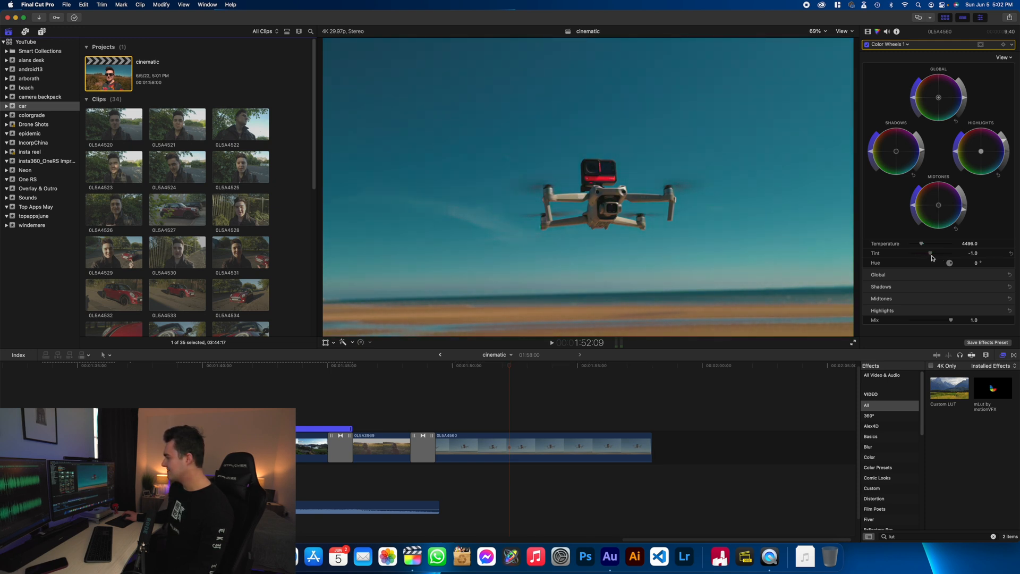
left_click_drag(930, 252, 949, 253)
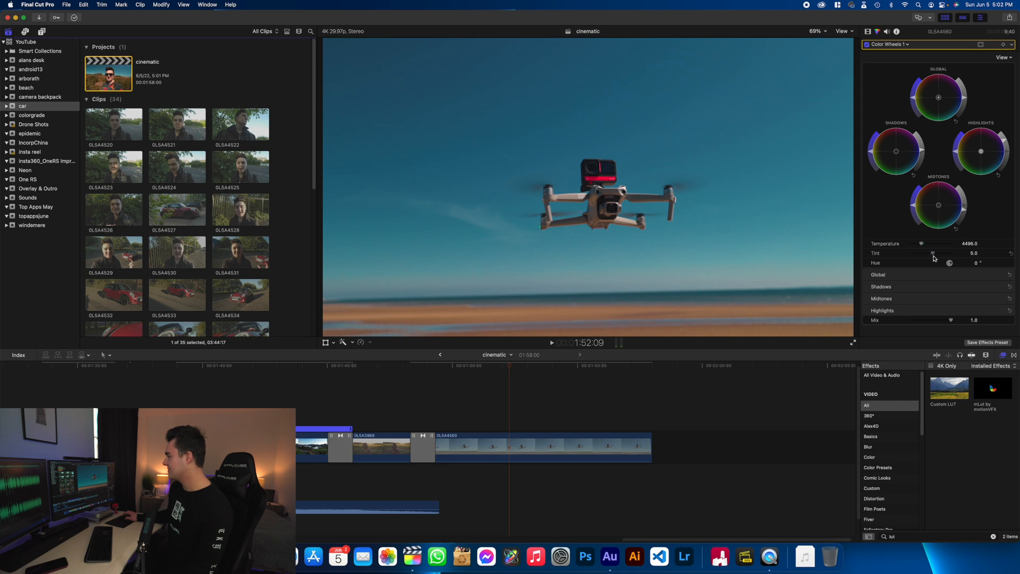
left_click_drag(937, 253, 932, 253)
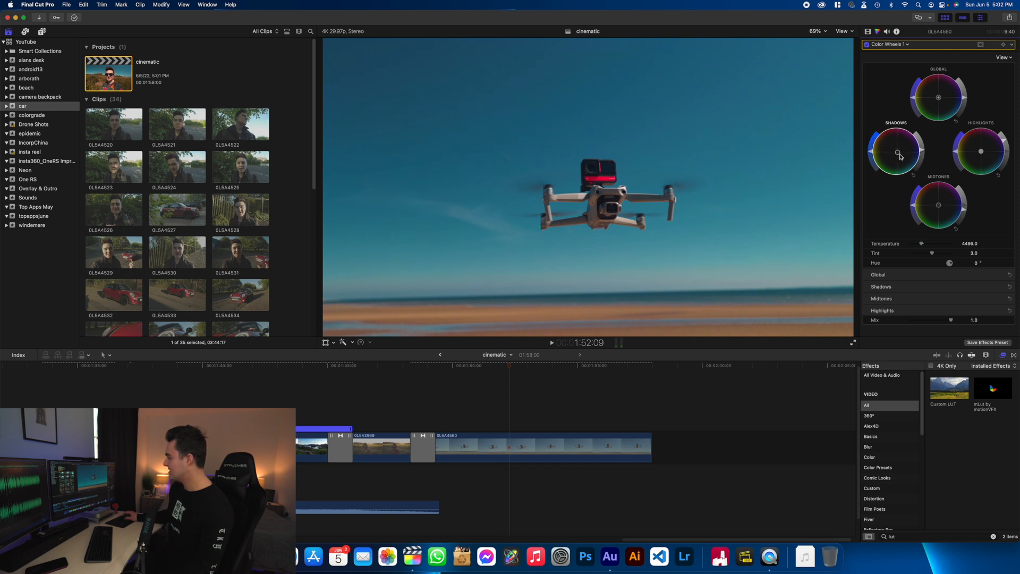
mouse_move(923, 151)
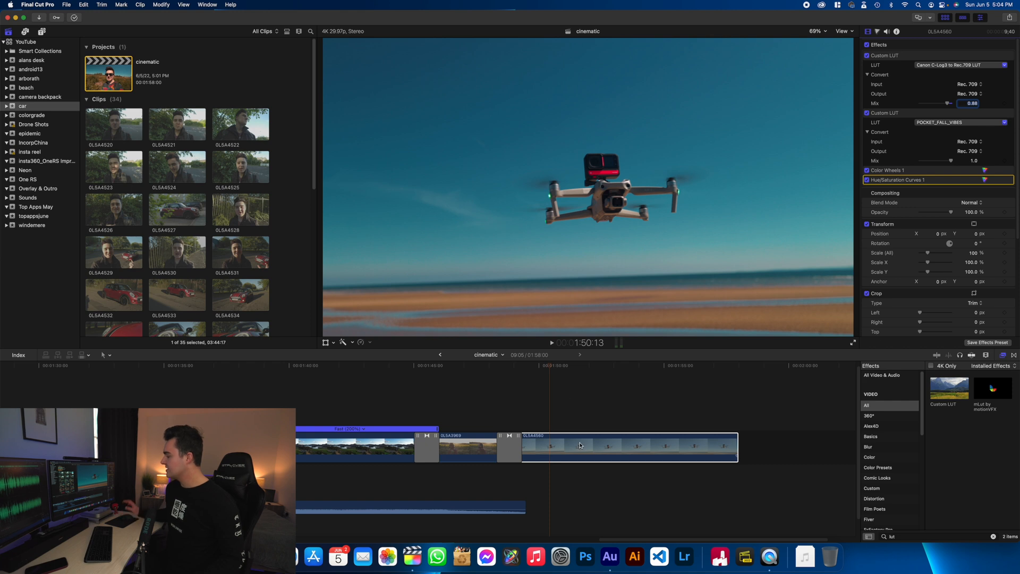
left_click(628, 445)
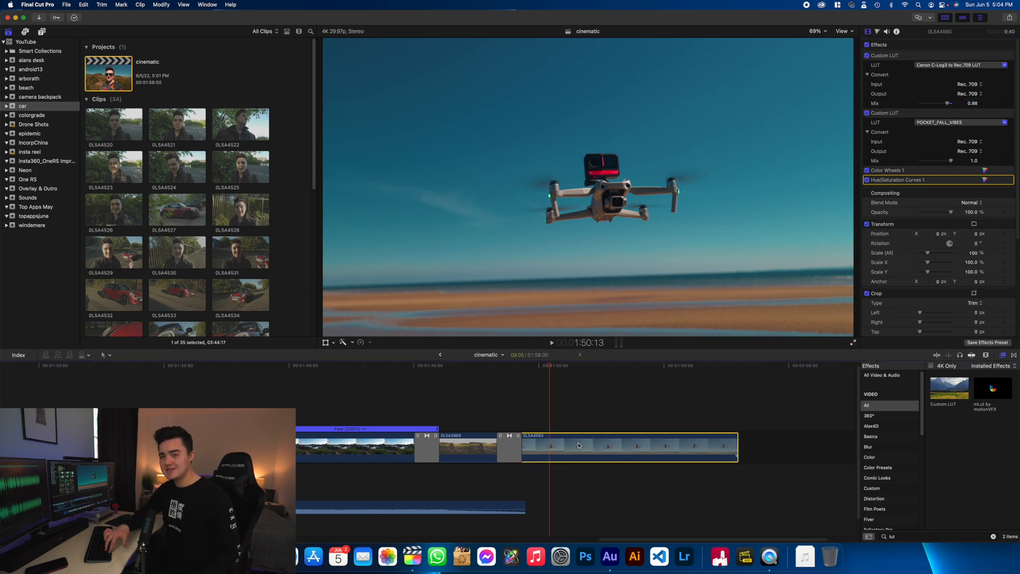